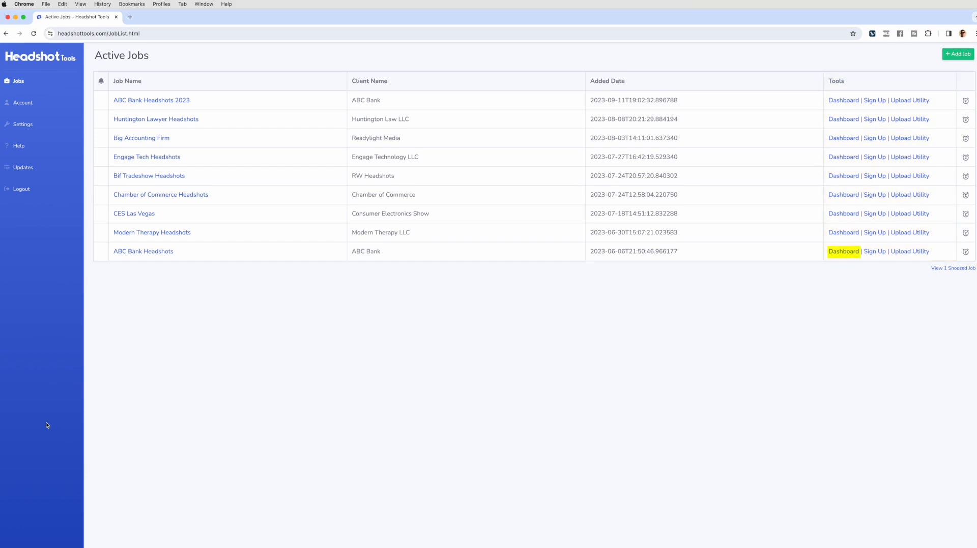
Review the Dashboard, Sign Up and Upload Utility links for the ABC Bank Headshots job.
click(844, 251)
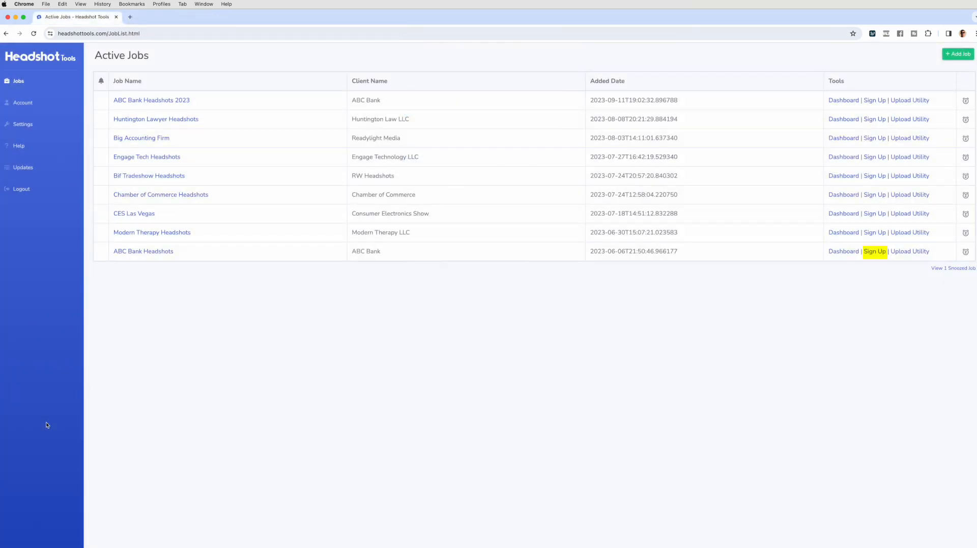
click(874, 252)
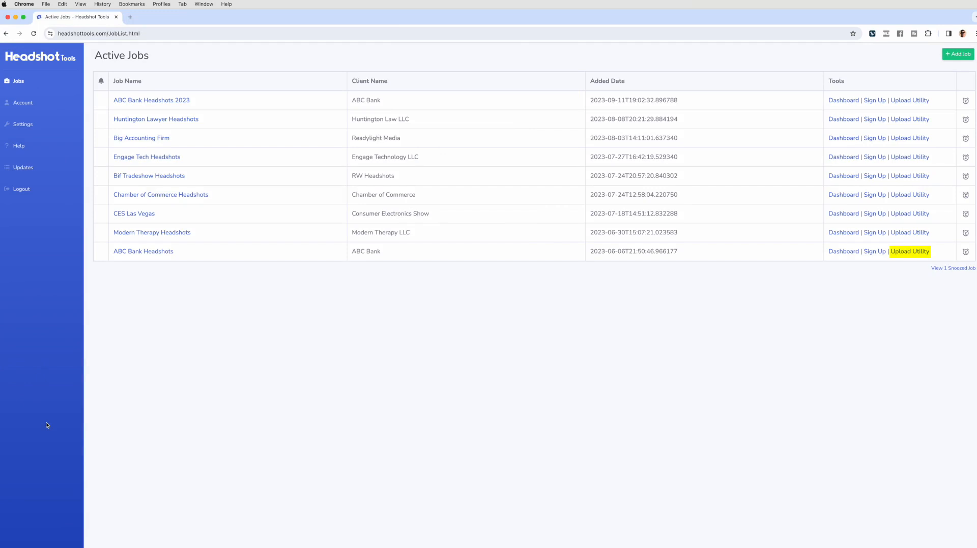
click(910, 252)
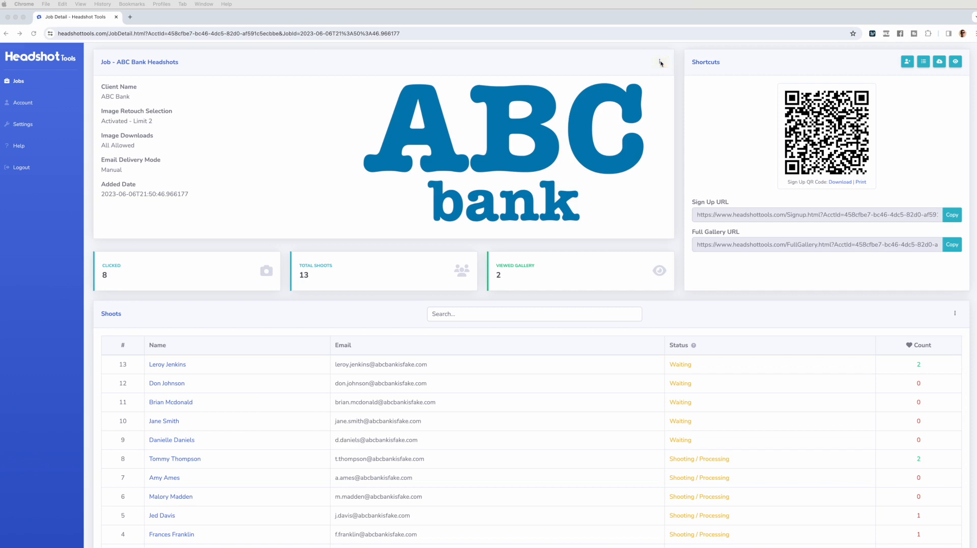
Show the job actions menu, dismiss it, then reveal the Shoots section's bulk actions.
click(659, 62)
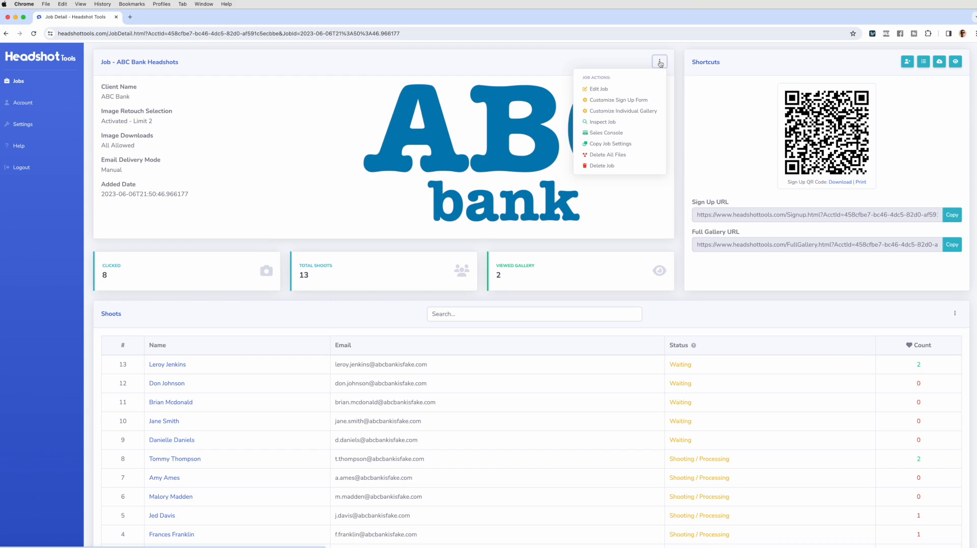
click(660, 62)
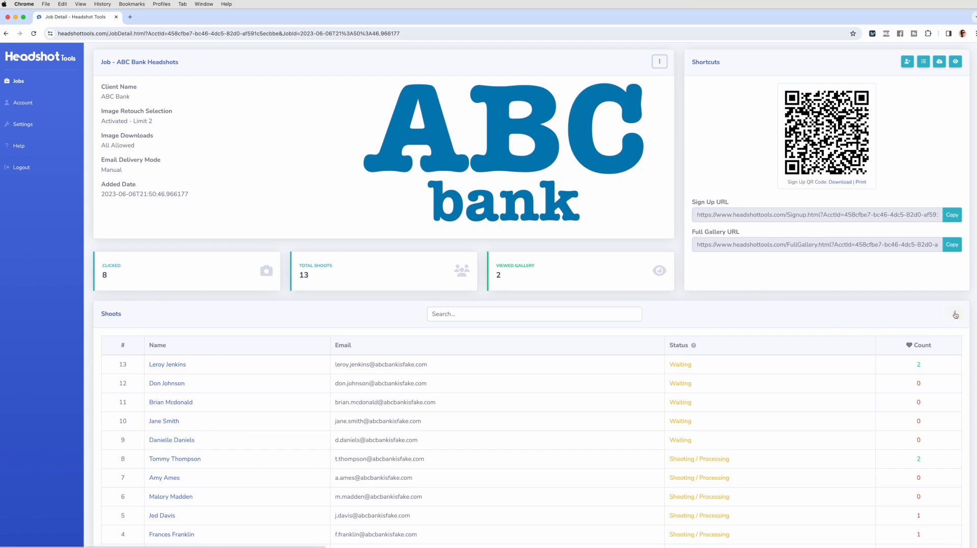
click(954, 313)
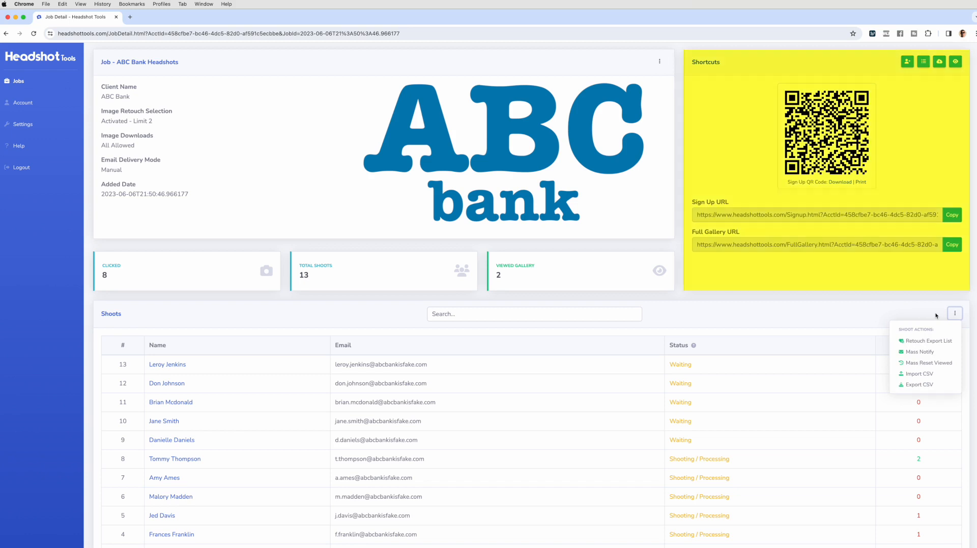
Dismiss the shoot actions menu and highlight the Shortcuts panel with its QR code.
click(955, 313)
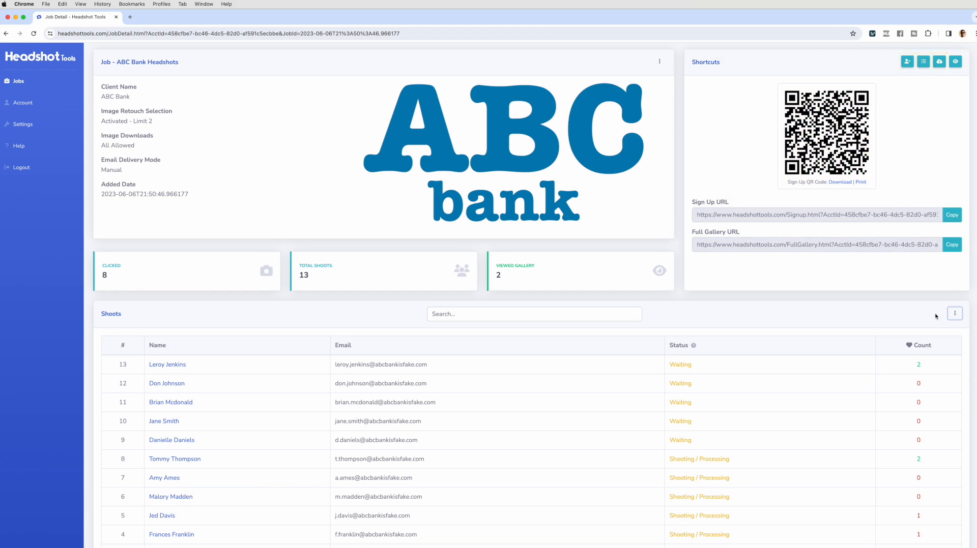
click(955, 62)
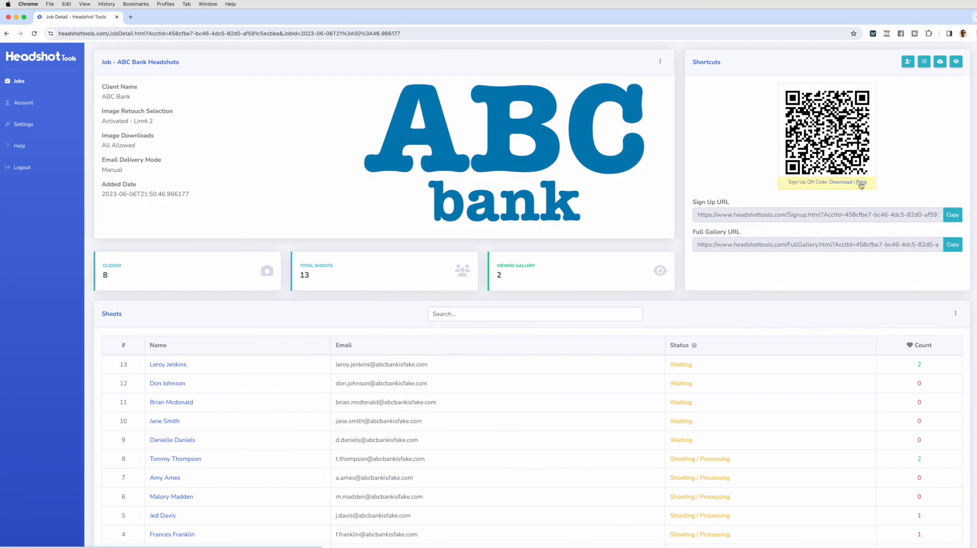
click(862, 182)
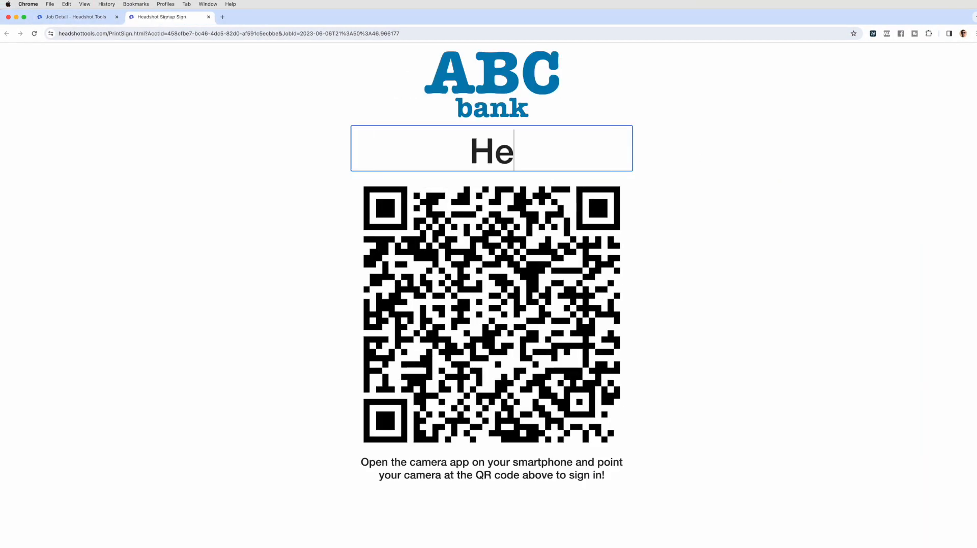
key(cmd+p)
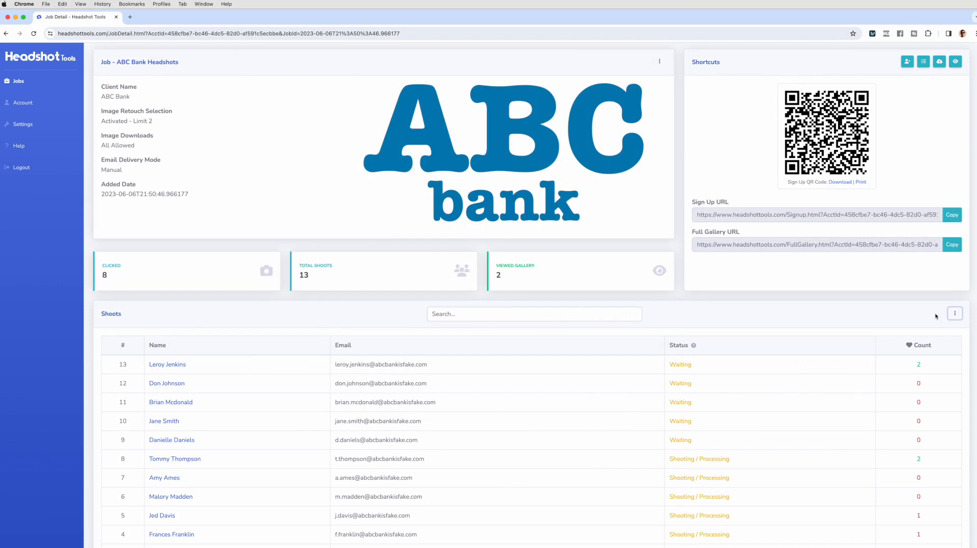
mouse_move(659, 271)
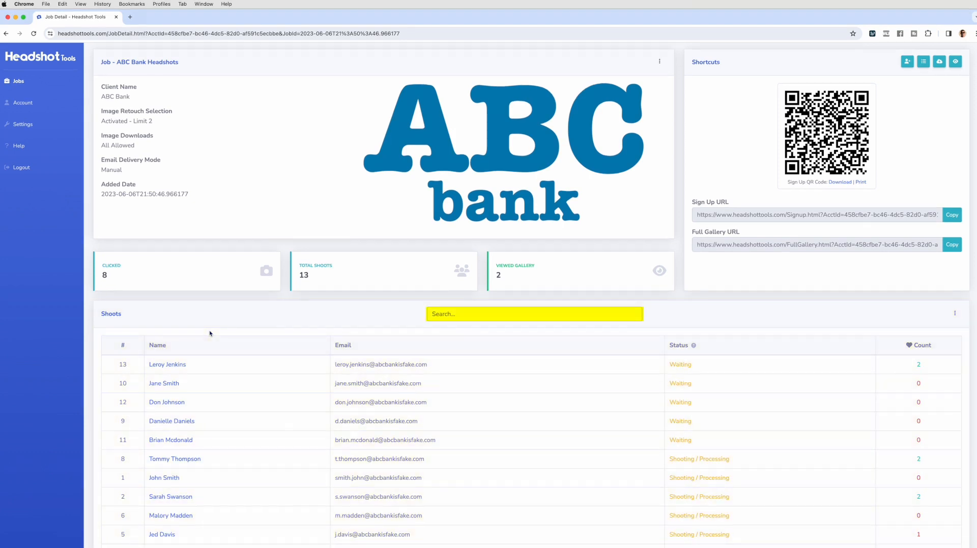
click(158, 344)
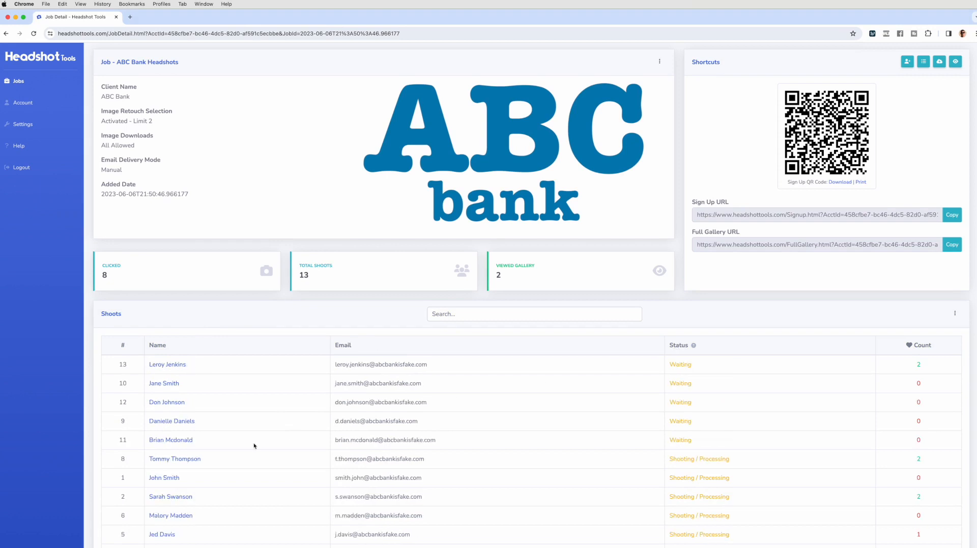
click(174, 459)
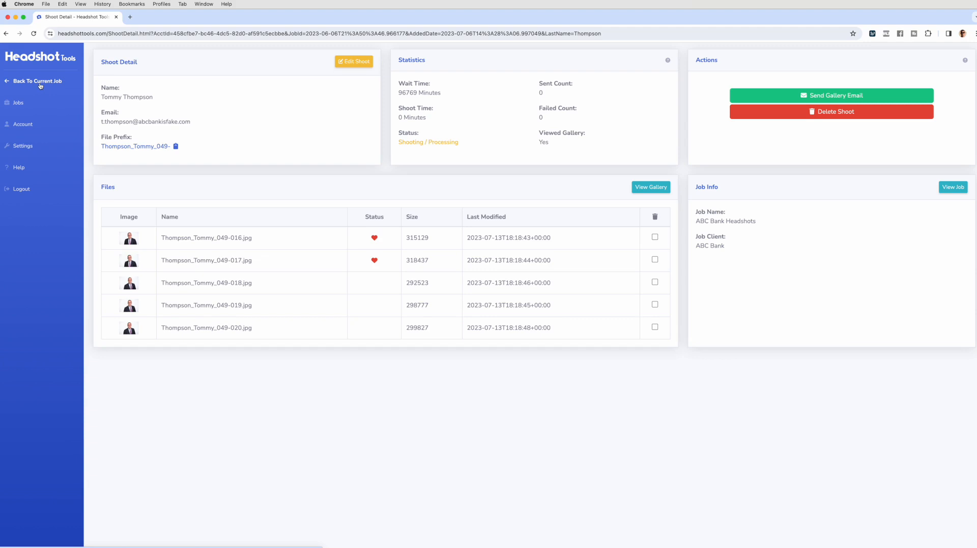
click(37, 81)
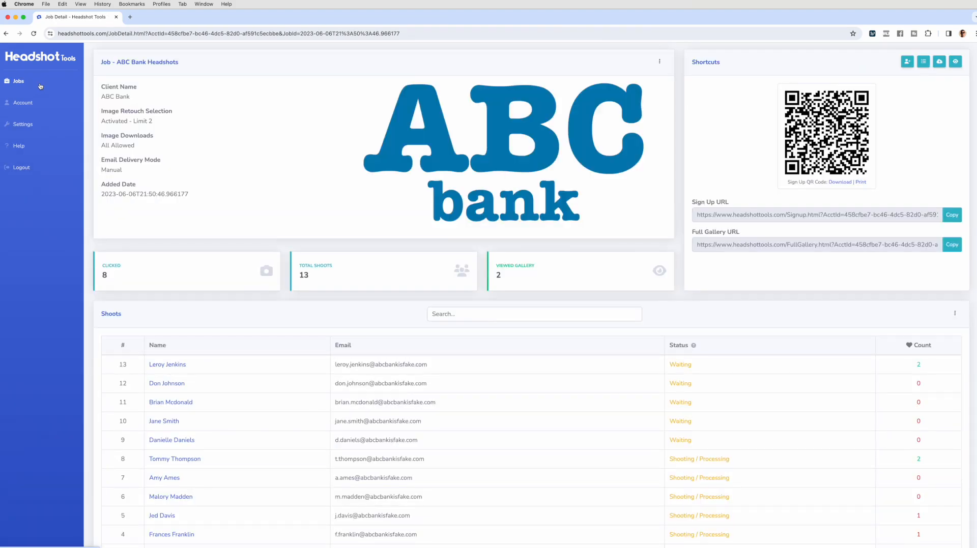
mouse_move(19, 145)
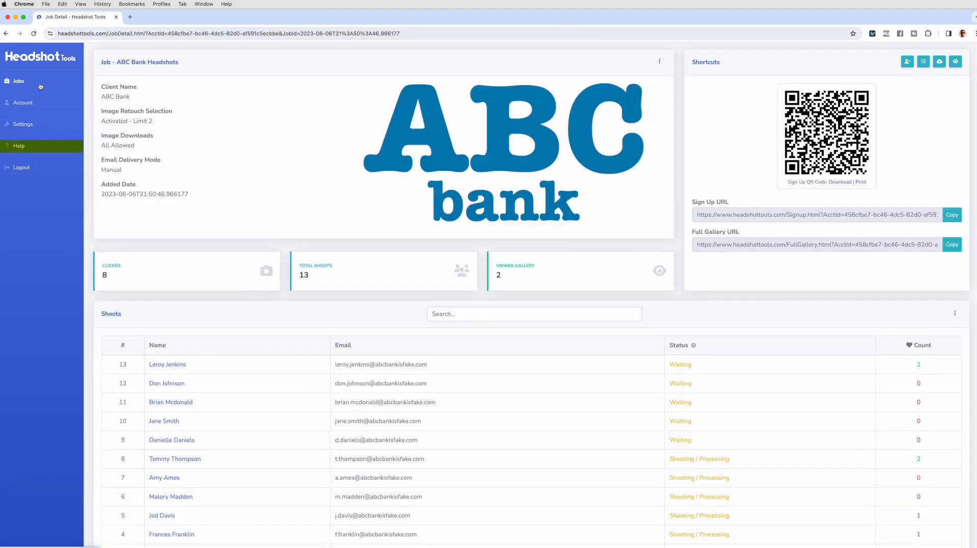
Go to Help and bring up the sign-up form customization page.
click(19, 146)
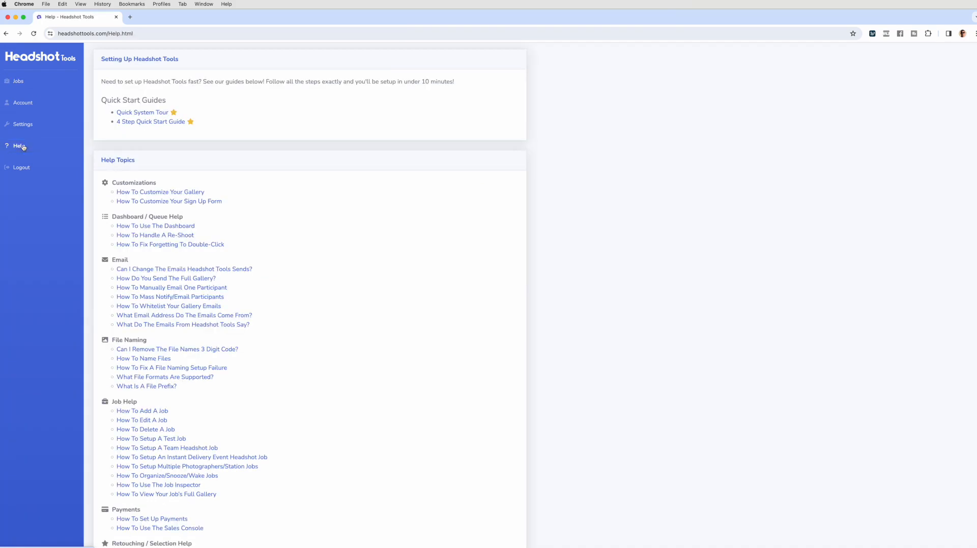
click(168, 201)
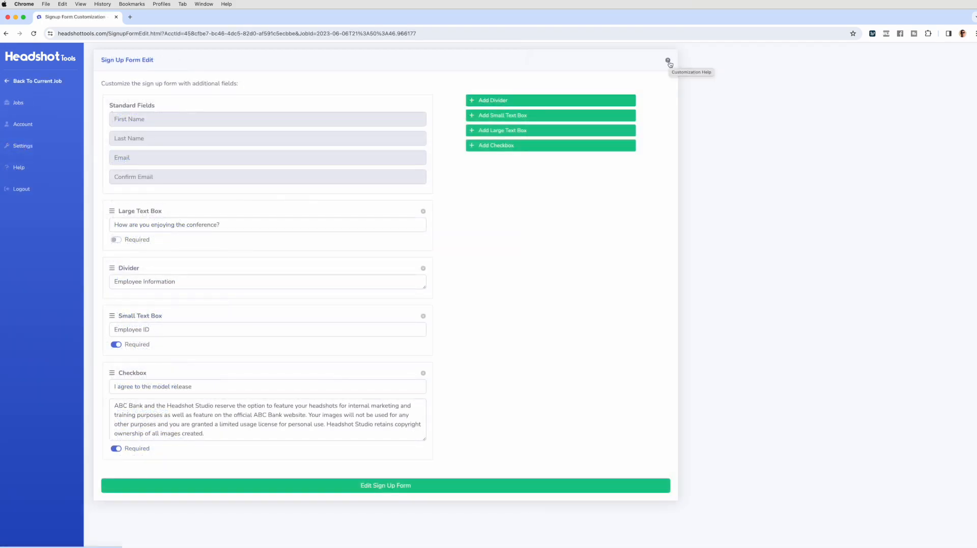